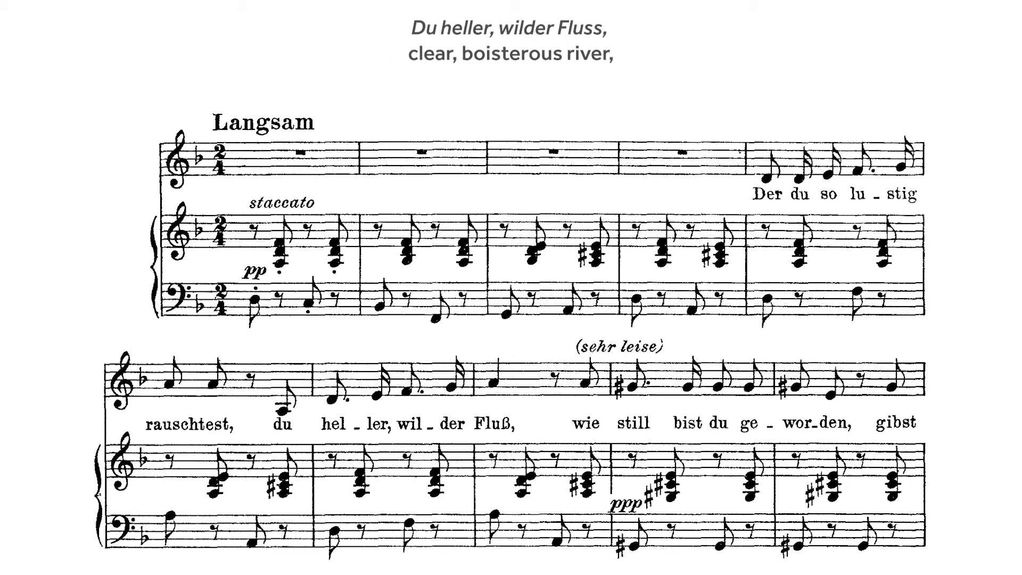
{"action": "scroll", "scroll_direction": "down", "scroll_amount": 3}
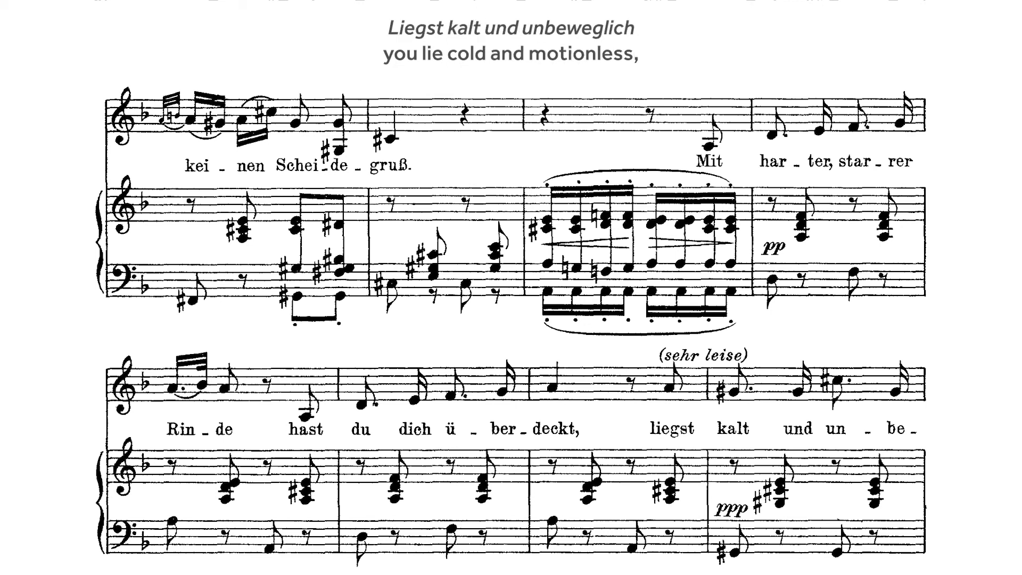
{"action": "scroll", "scroll_direction": "down", "scroll_amount": 3}
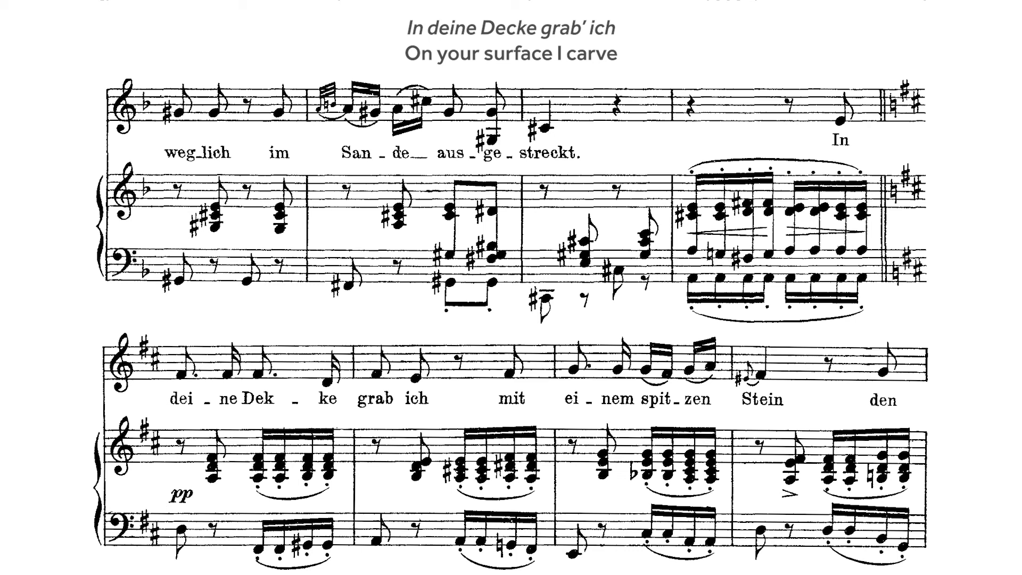
{"action": "scroll", "scroll_direction": "down", "scroll_amount": 3}
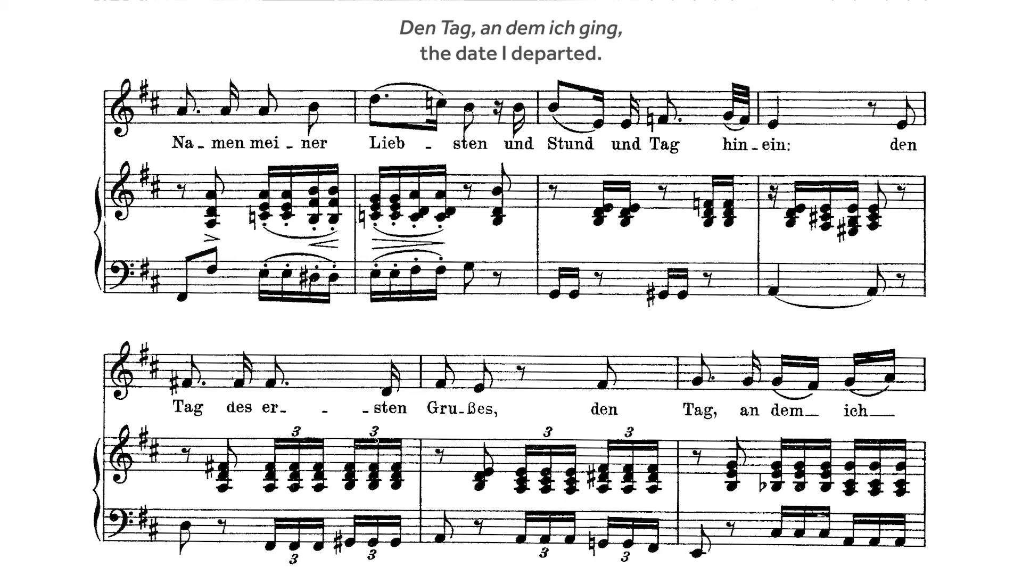
{"action": "scroll", "scroll_direction": "down", "scroll_amount": 3}
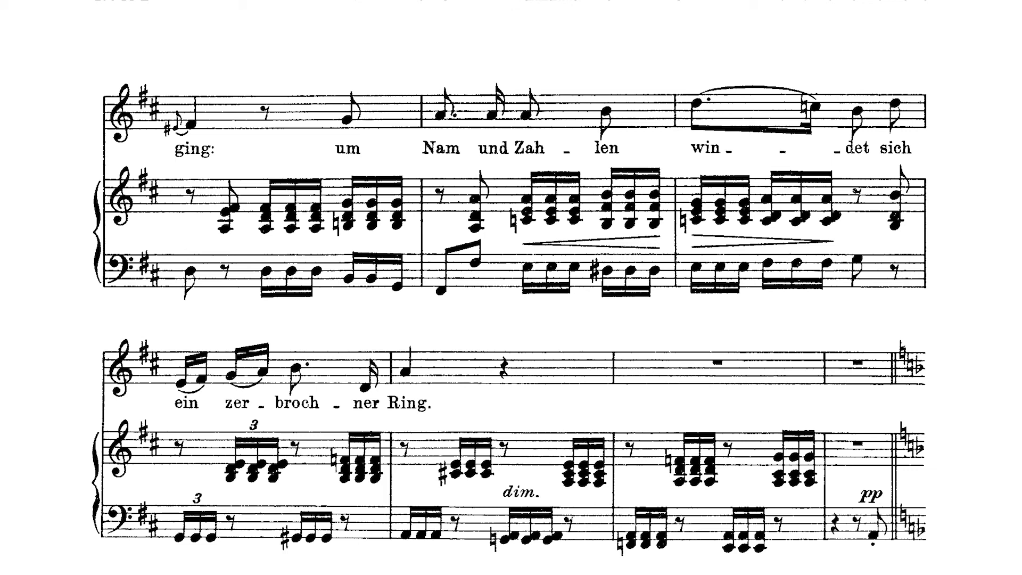
{"action": "scroll", "scroll_direction": "down", "scroll_amount": 3}
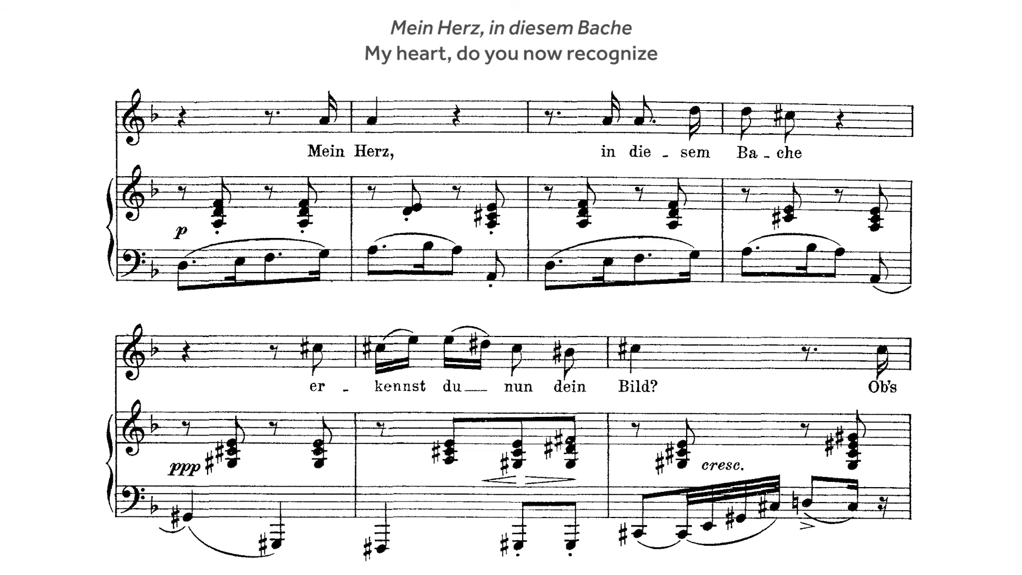
{"action": "scroll", "scroll_direction": "down", "scroll_amount": 3}
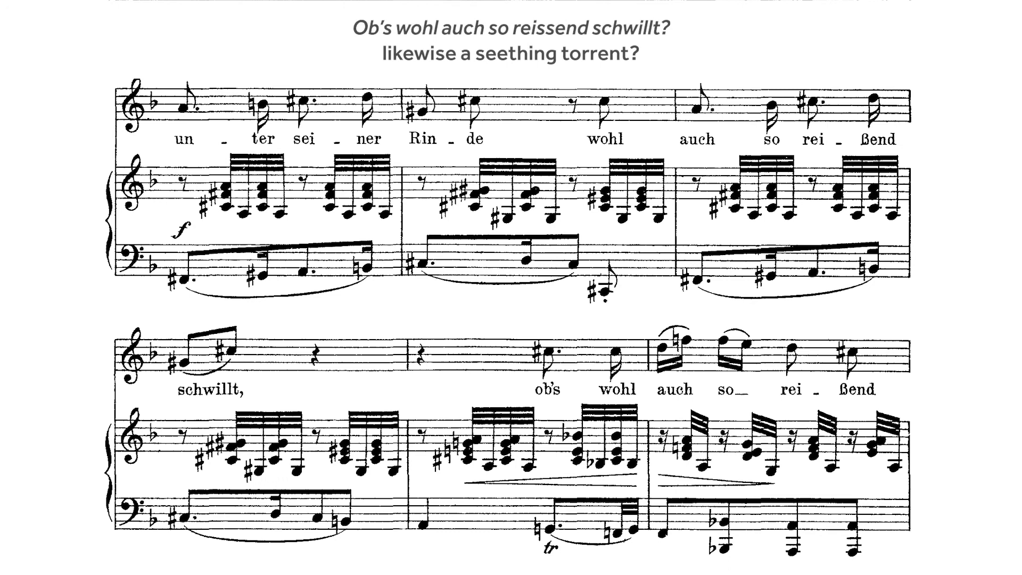
{"action": "scroll", "scroll_direction": "down", "scroll_amount": 3}
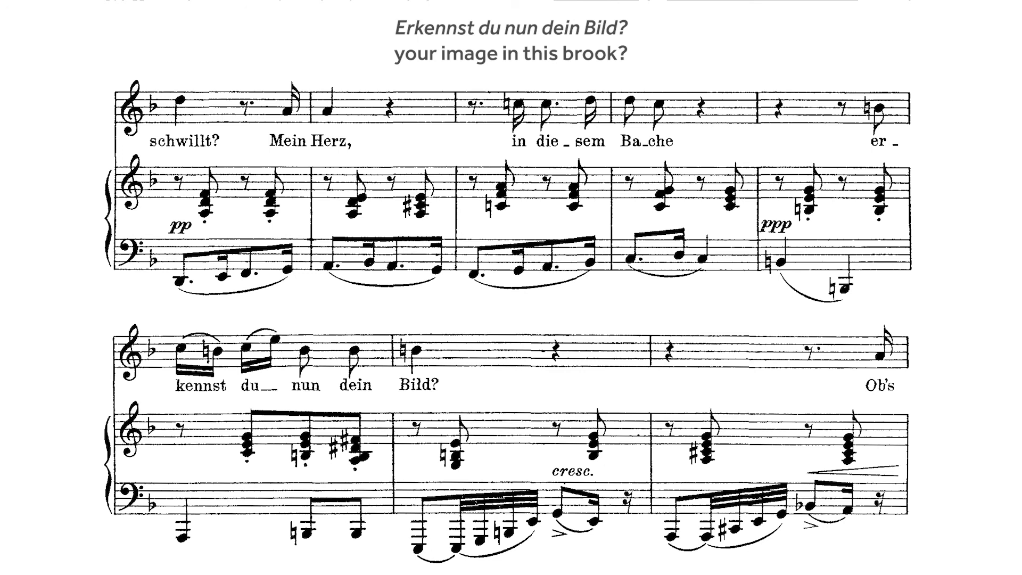
{"action": "scroll", "scroll_direction": "down", "scroll_amount": 3}
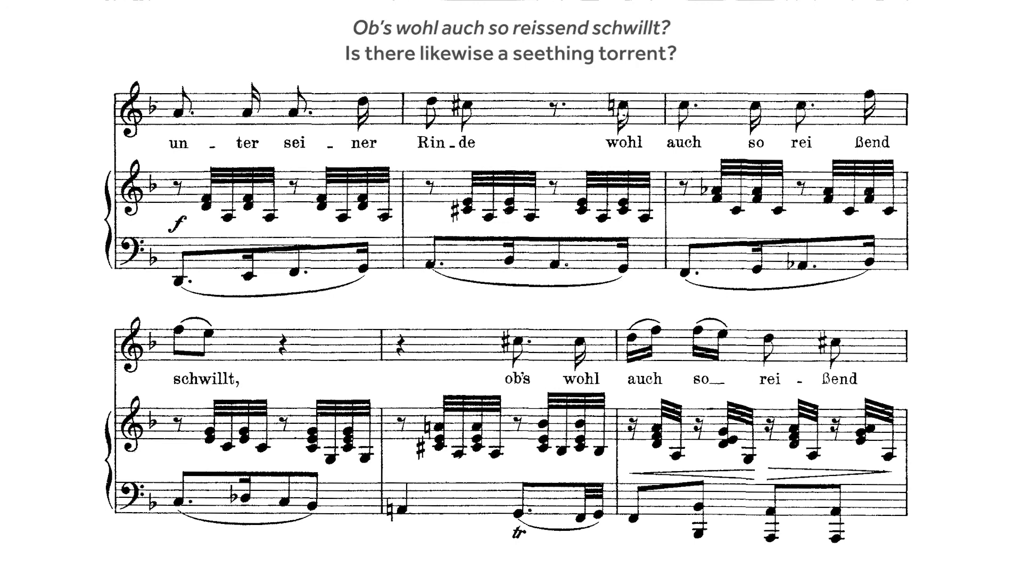
{"action": "scroll", "scroll_direction": "down", "scroll_amount": 3}
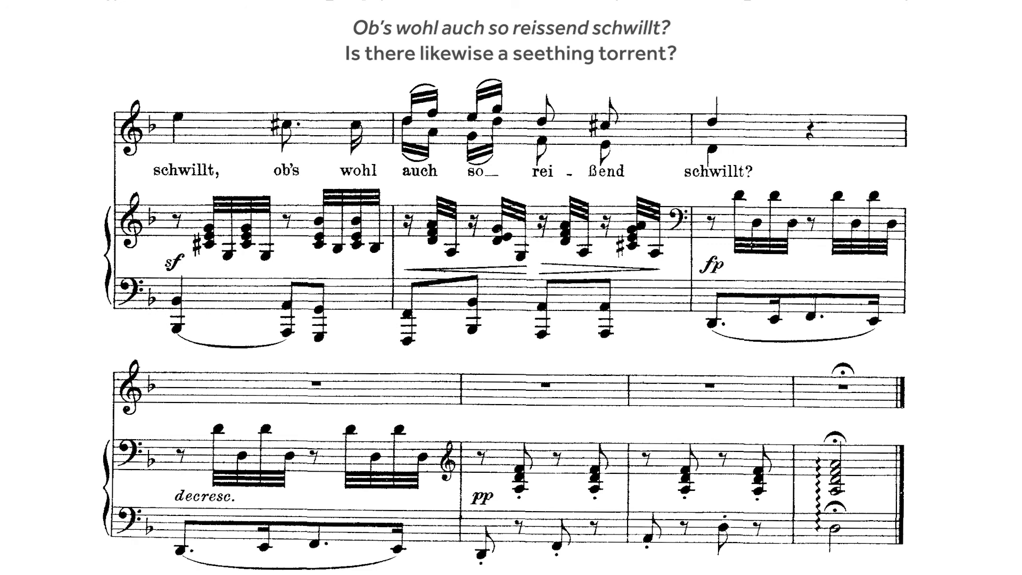
{"action": "scroll", "scroll_direction": "down", "scroll_amount": 3}
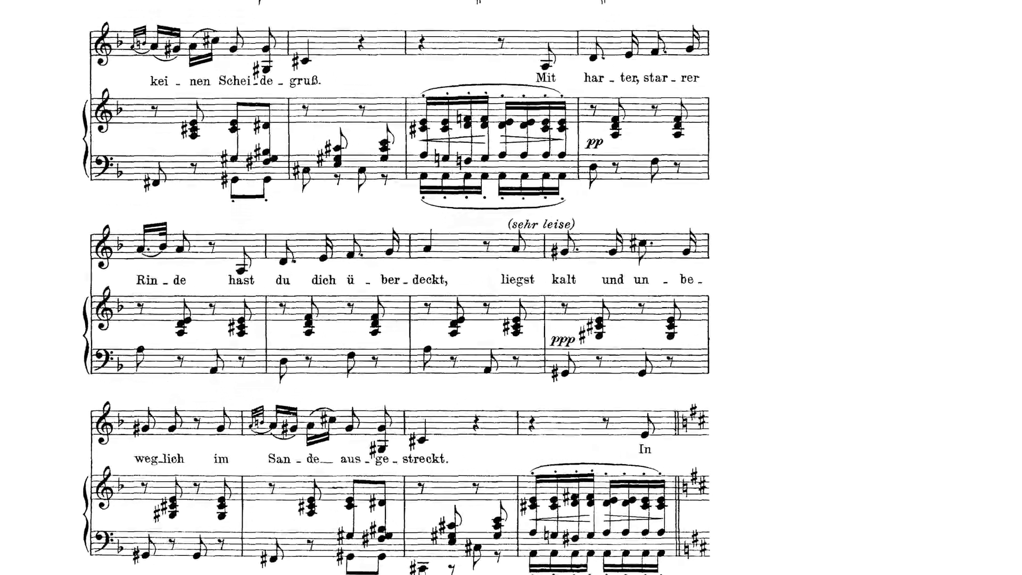
{"action": "scroll", "scroll_direction": "down", "scroll_amount": 3}
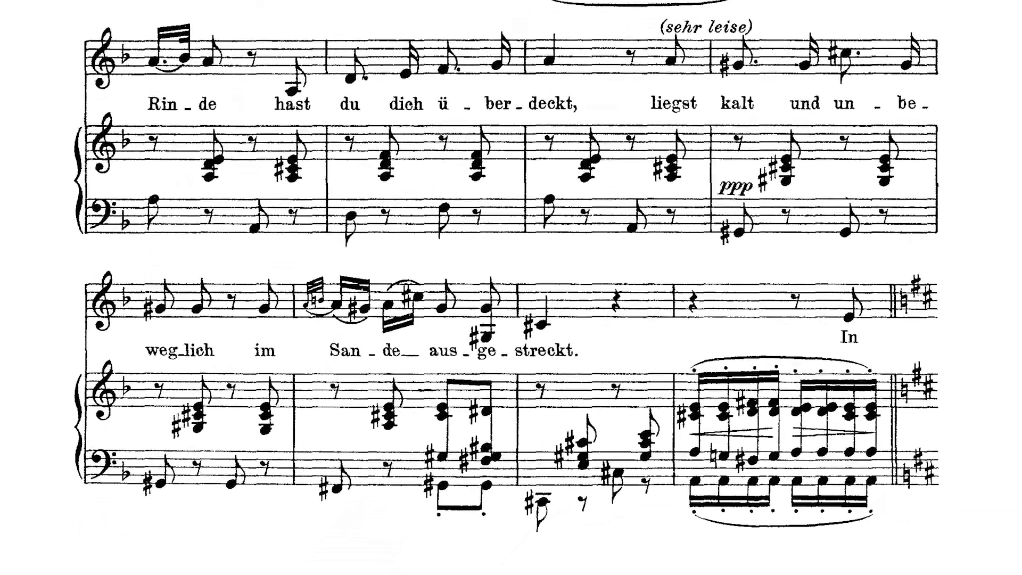